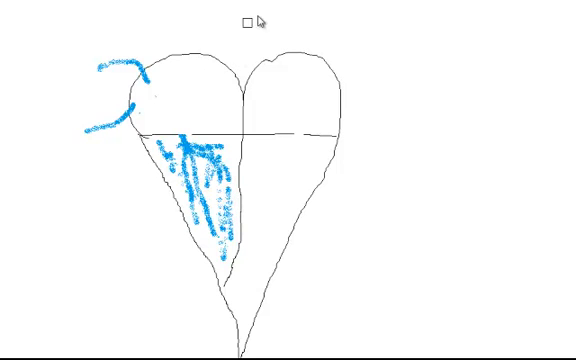
mouse_move(276, 100)
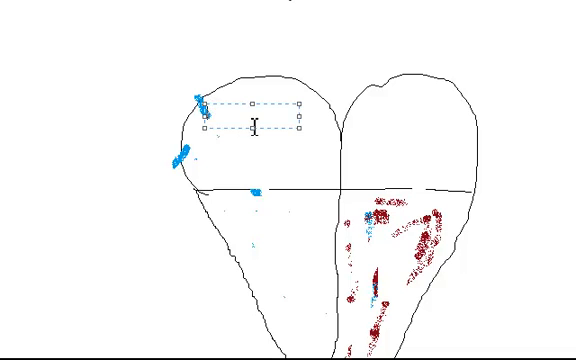
Step: Type 'SA' as the dark red label on the upper-left chamber's blue node mark
type("SA")
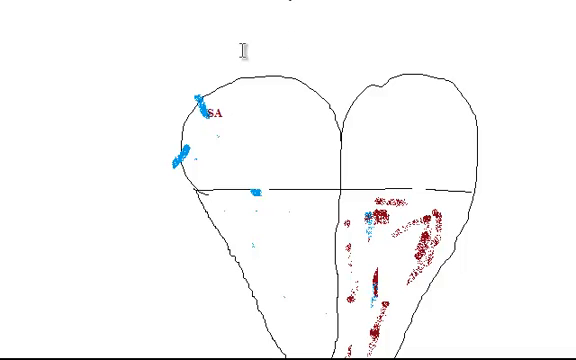
mouse_move(13, 48)
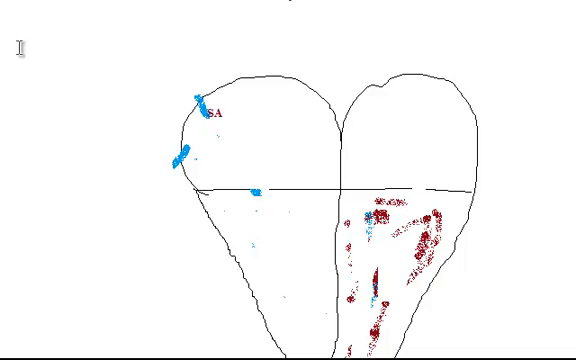
Step: Write the SA note left of the heart: fastest pacemaker, 100-80 bpm, 'cancel out the other pacemakers'
left_click_drag(15, 45, 170, 120)
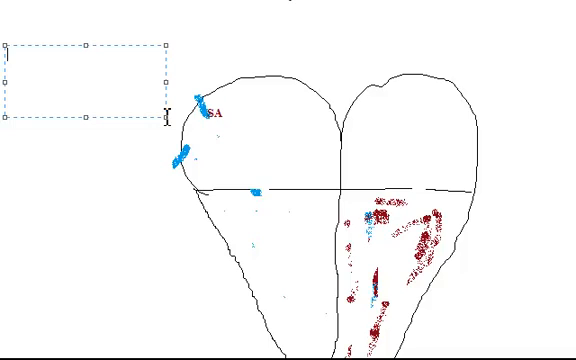
type("Fastest pacema")
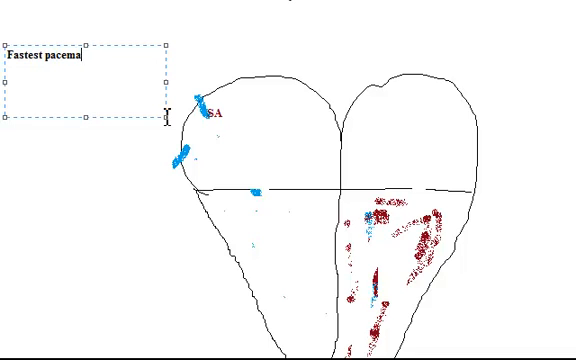
type("ker")
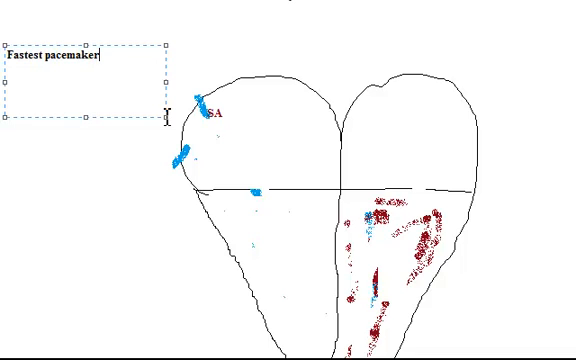
type(",")
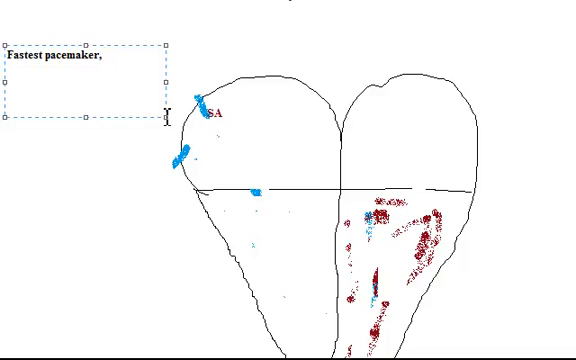
type("100-80 b")
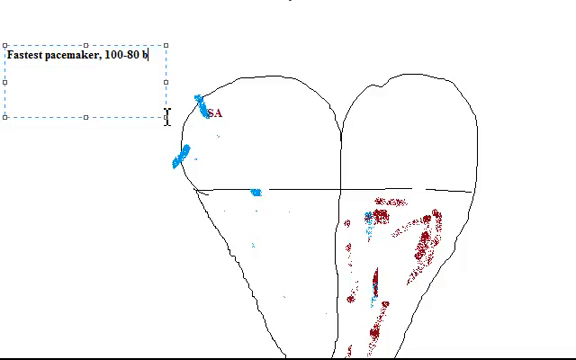
type("eats")
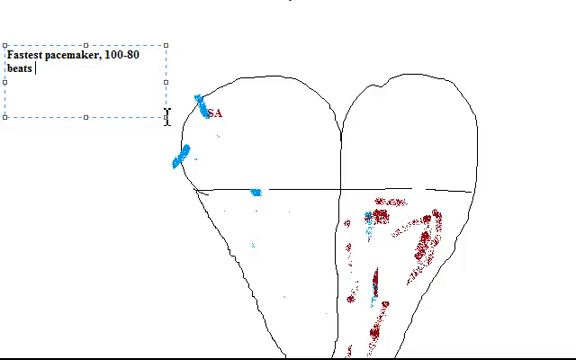
type("per minute without any")
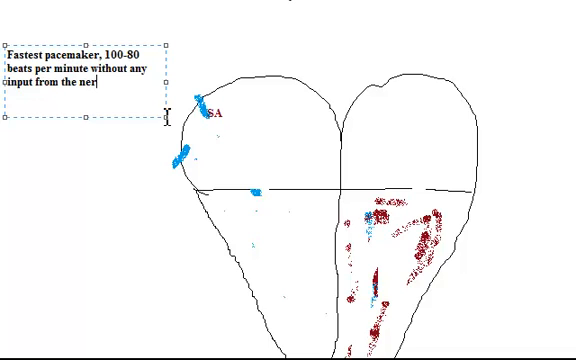
type("vous system,")
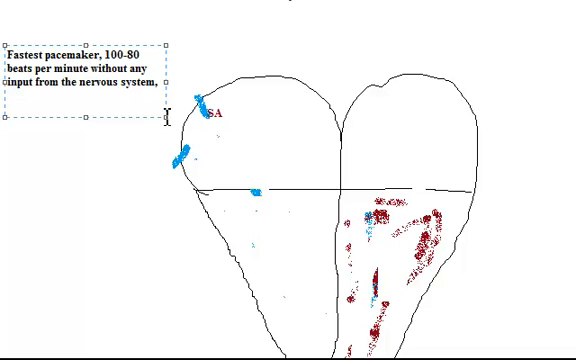
type("\"c")
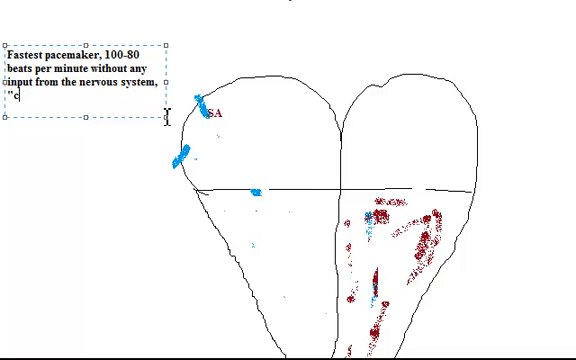
type("ancel out t")
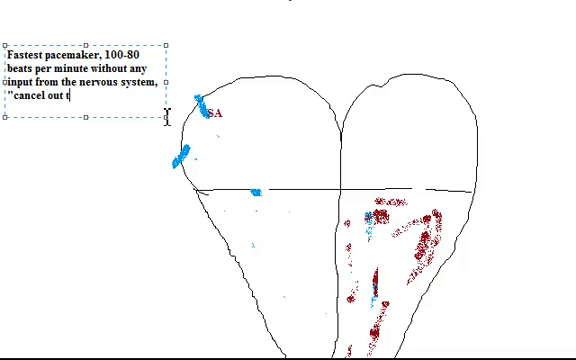
type("he oth")
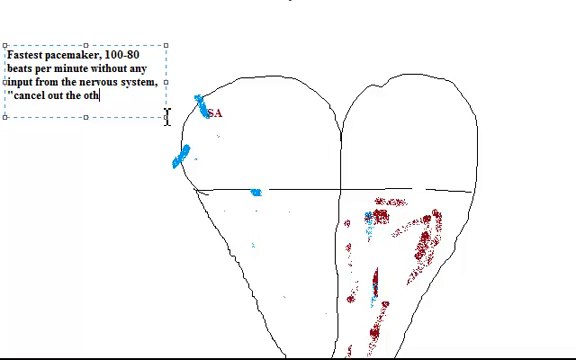
type("er pacemakers\"")
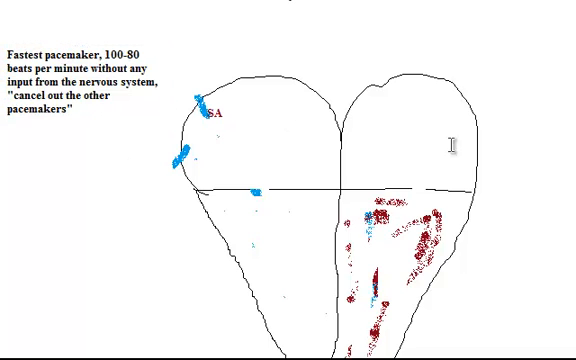
mouse_move(247, 92)
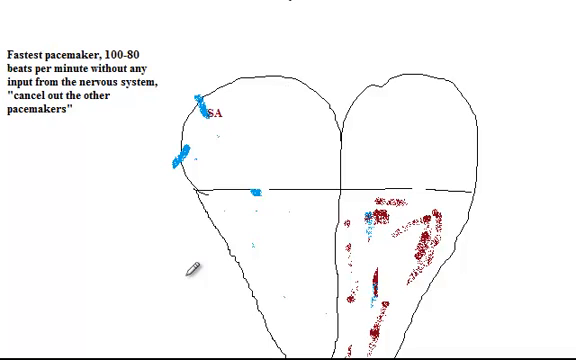
Step: Draw an orange conduction pathway line across the atria
left_click_drag(225, 115, 300, 108)
type("anterior")
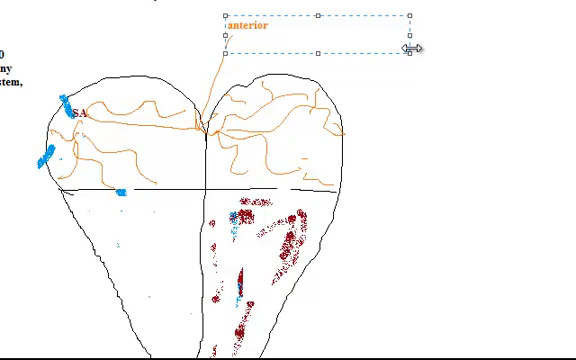
type("interatrial band")
type("AV node")
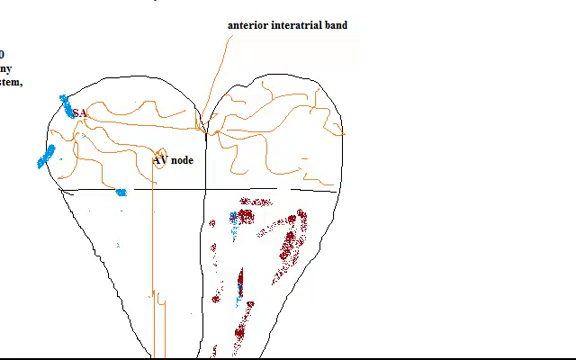
Step: Scroll down to bring the ventricles below the AV node into view
scroll("down", 3)
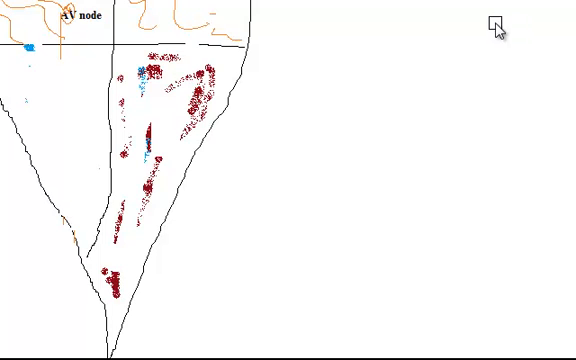
mouse_move(496, 24)
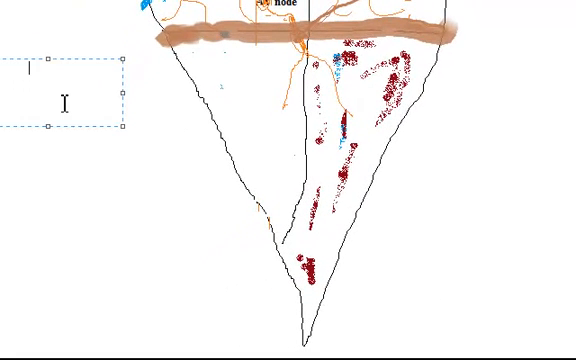
Step: Type the bundle branch label text to the right of the heart's upper edge
type("Right bu")
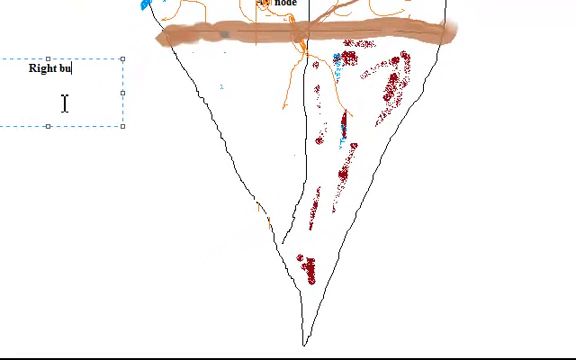
type("ndle br")
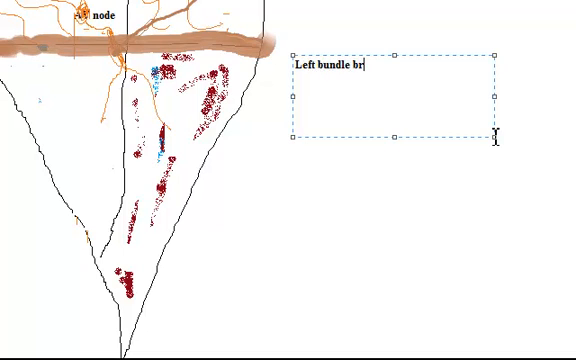
type("anch")
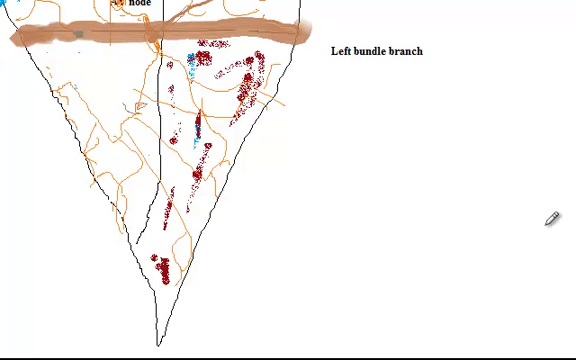
mouse_move(215, 235)
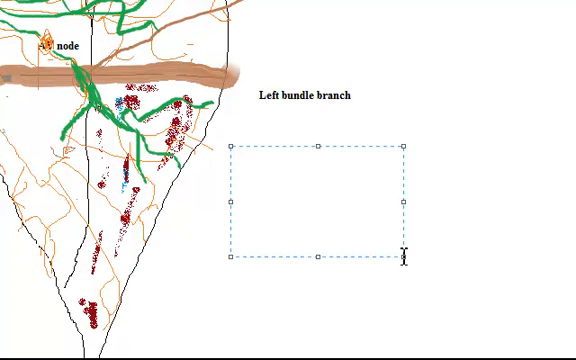
Step: Type 'Purkinje Fibers' in green beside the heart's lower chambers
type("Purkinje Fib")
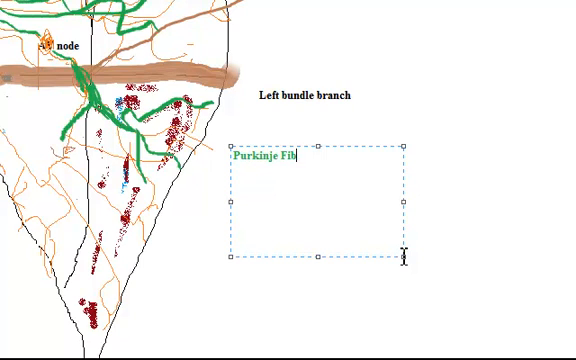
type("ers")
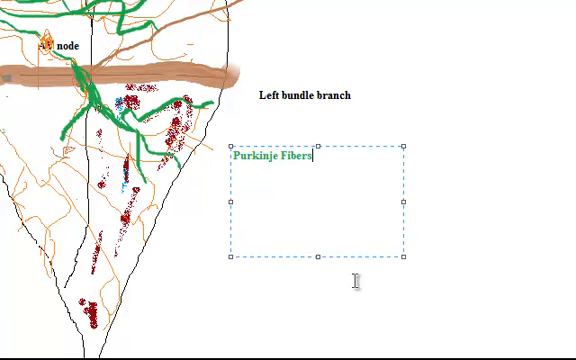